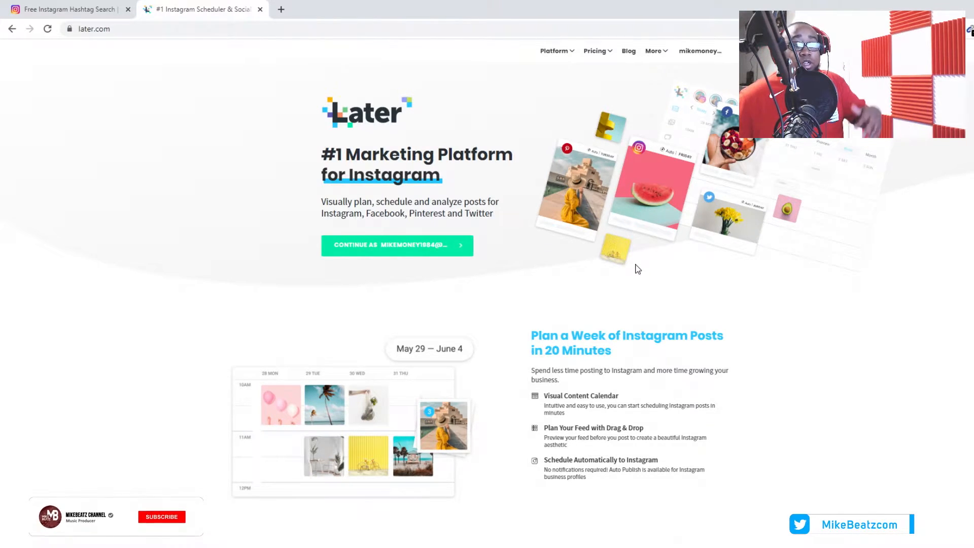
Continue into Later with the existing account and reach the Jan 26 – Feb 1, 2020 calendar.
left_click(161, 516)
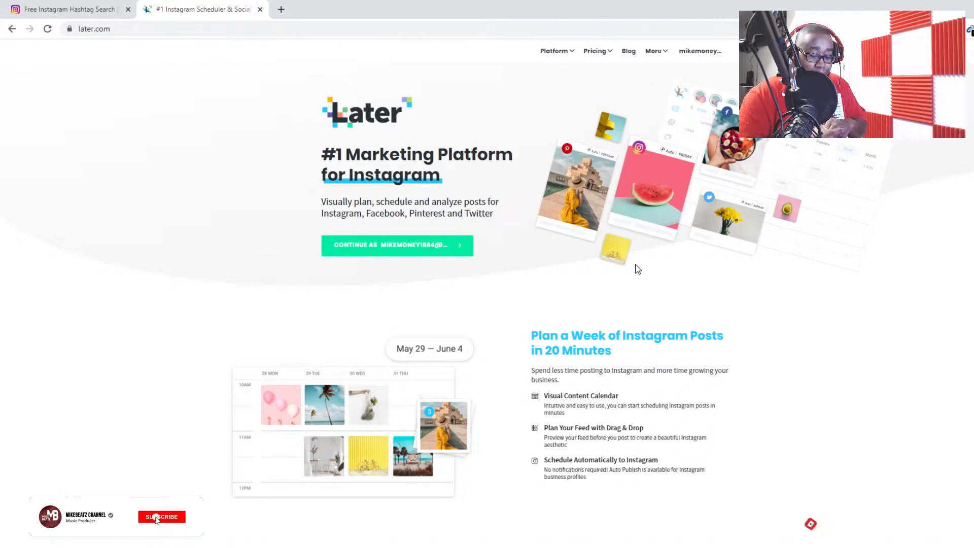
left_click(161, 516)
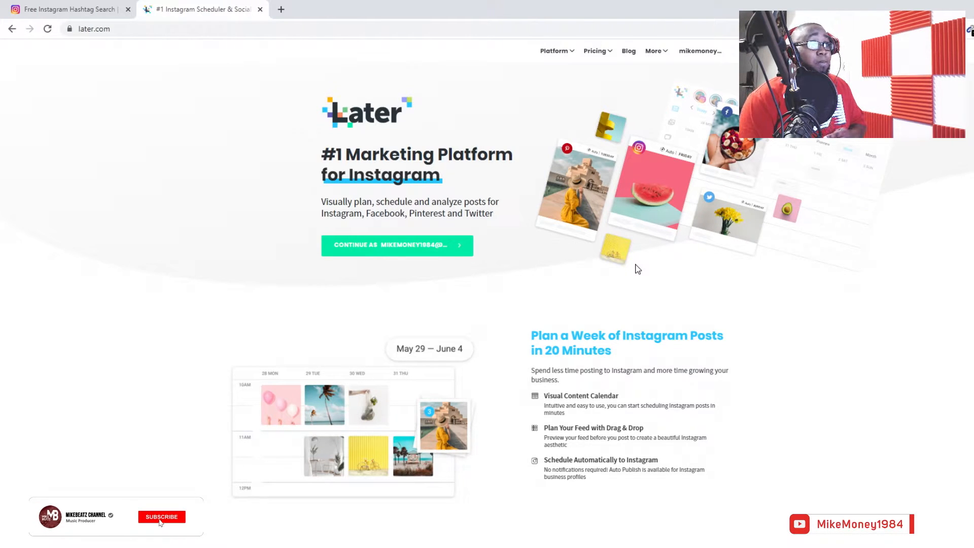
left_click(161, 517)
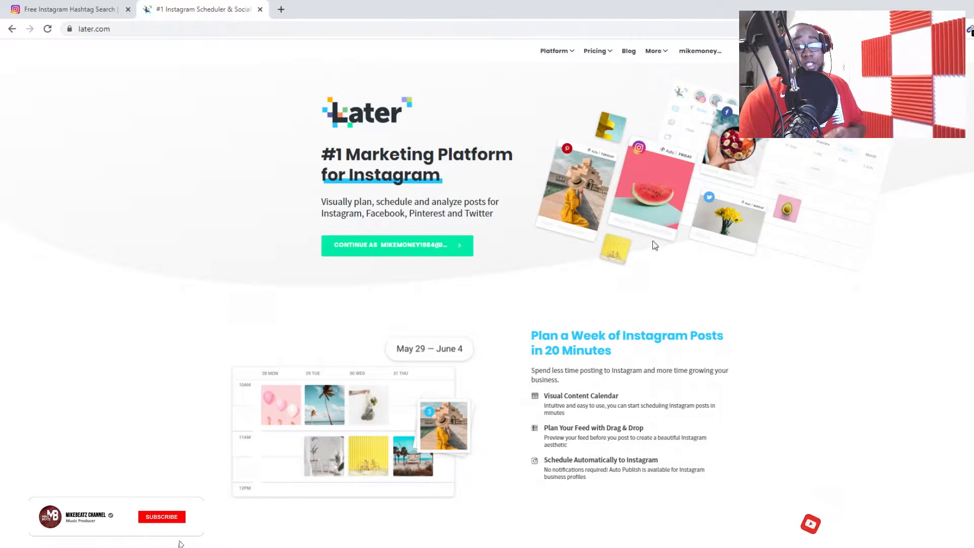
left_click(162, 516)
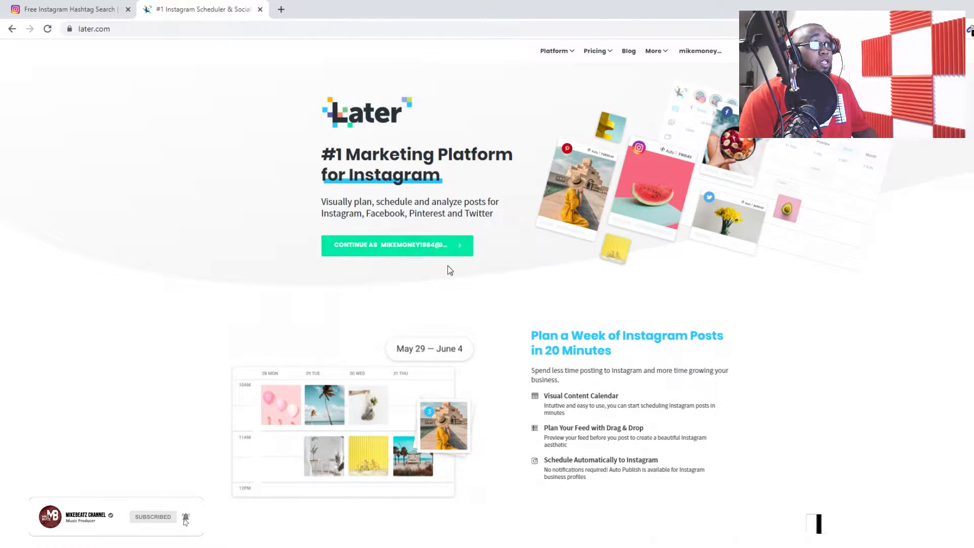
mouse_move(413, 278)
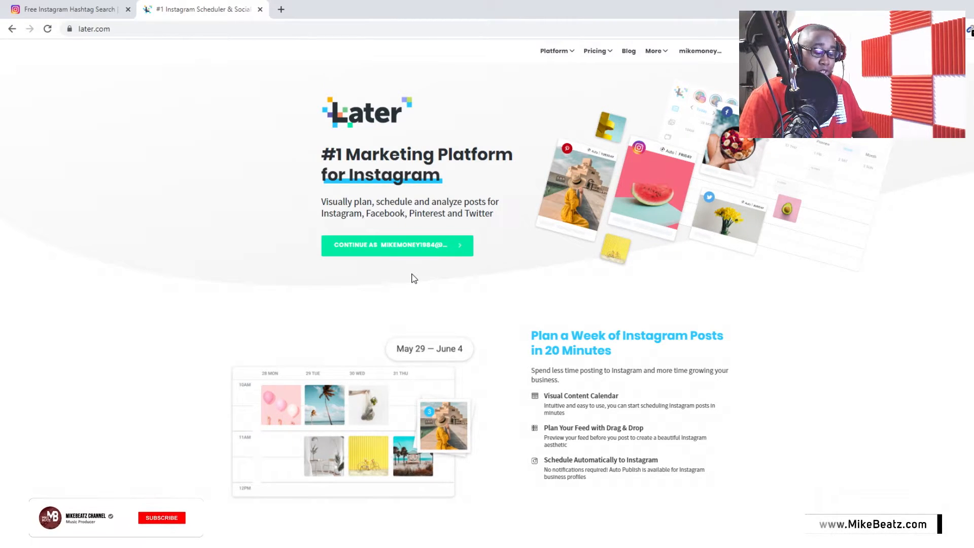
left_click(161, 517)
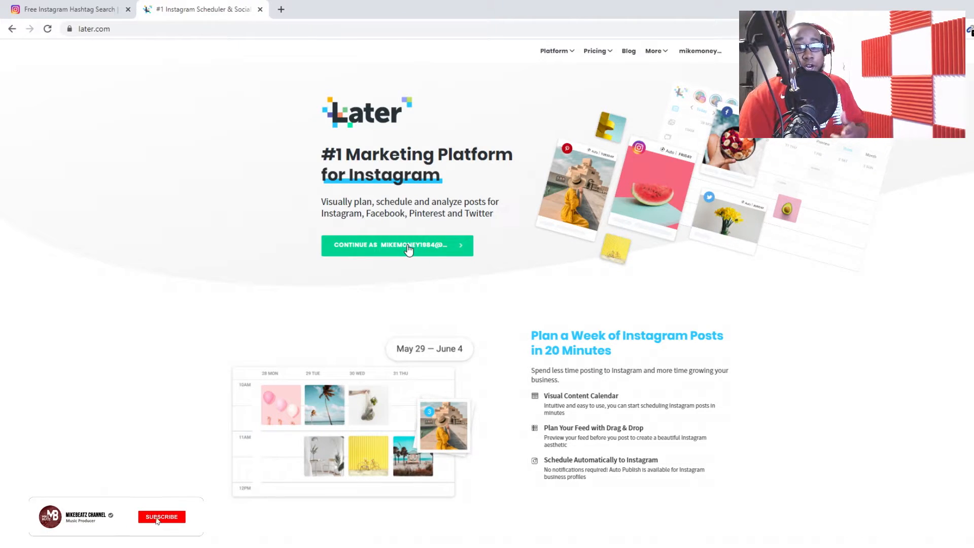
left_click(161, 516)
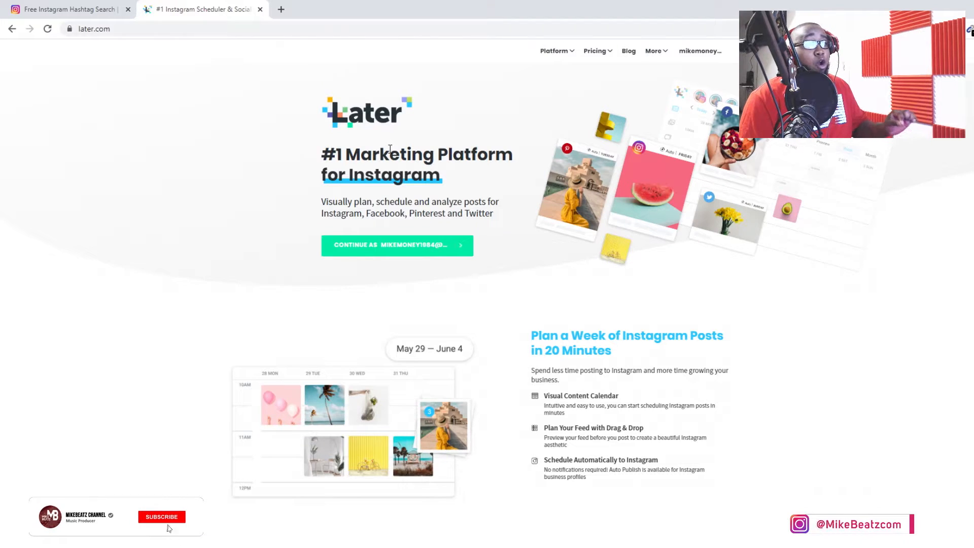
left_click(161, 516)
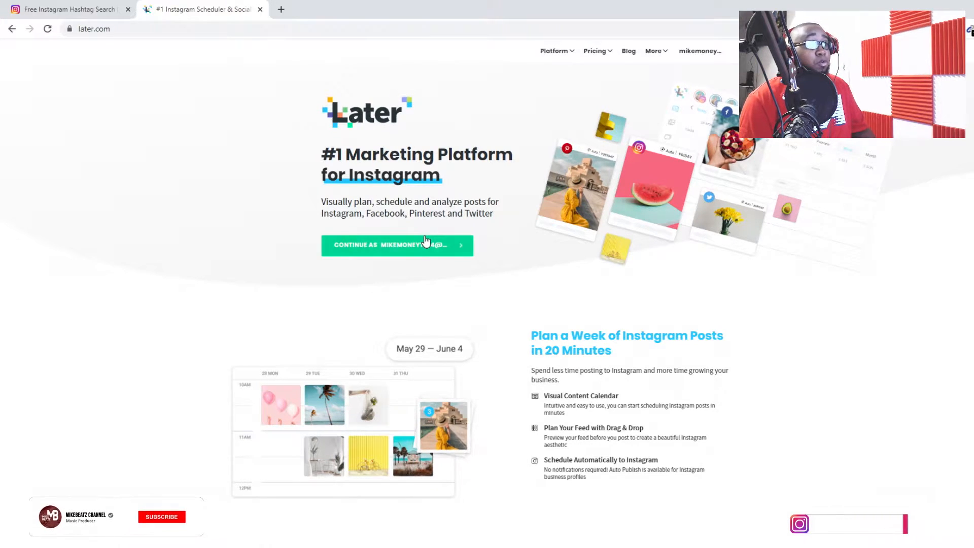
left_click(161, 516)
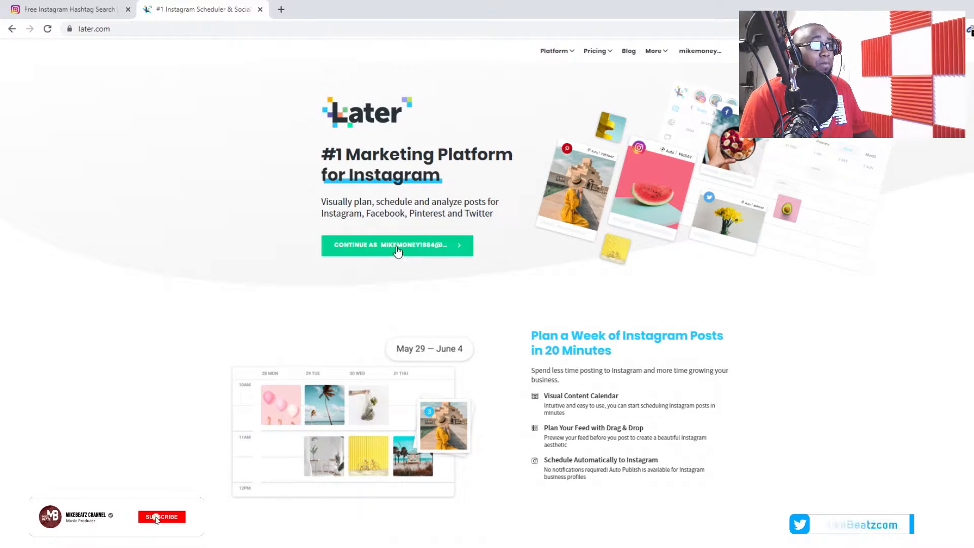
left_click(396, 244)
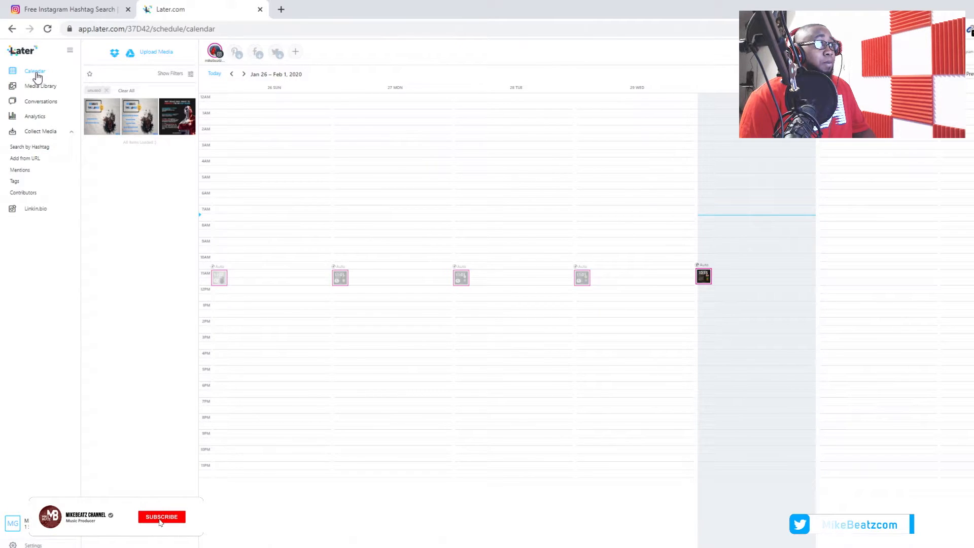
left_click(161, 517)
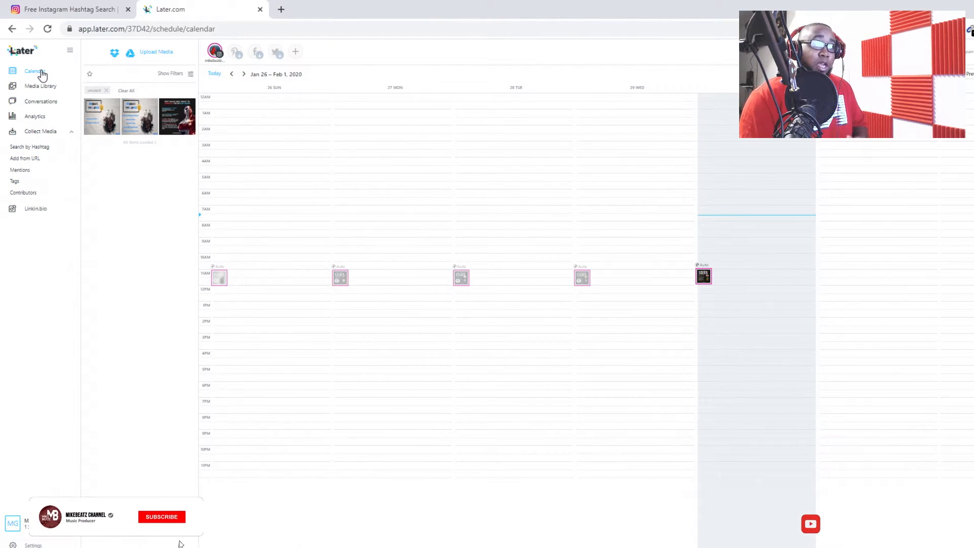
left_click(161, 517)
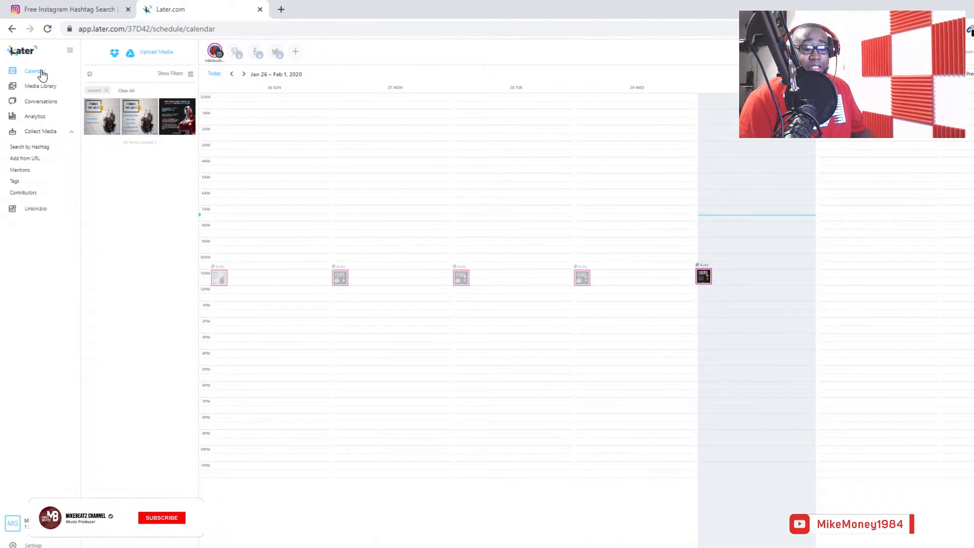
left_click(161, 517)
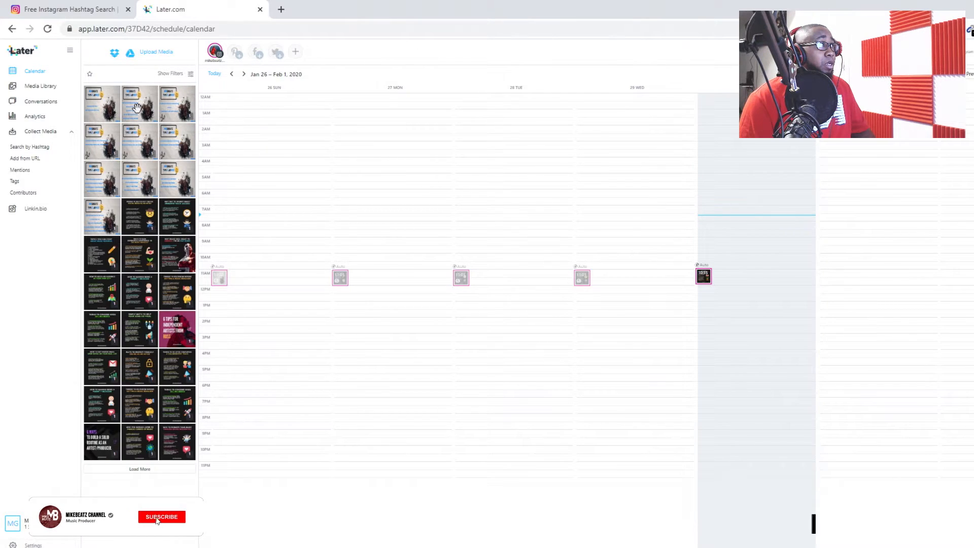
Load the media library and drag a post image onto the 11 AM calendar slot.
left_click(161, 516)
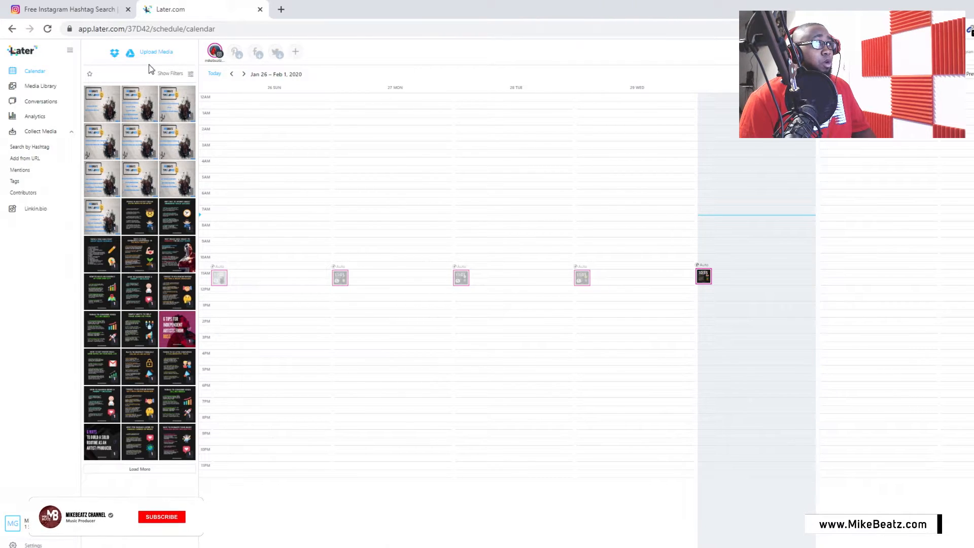
left_click(155, 52)
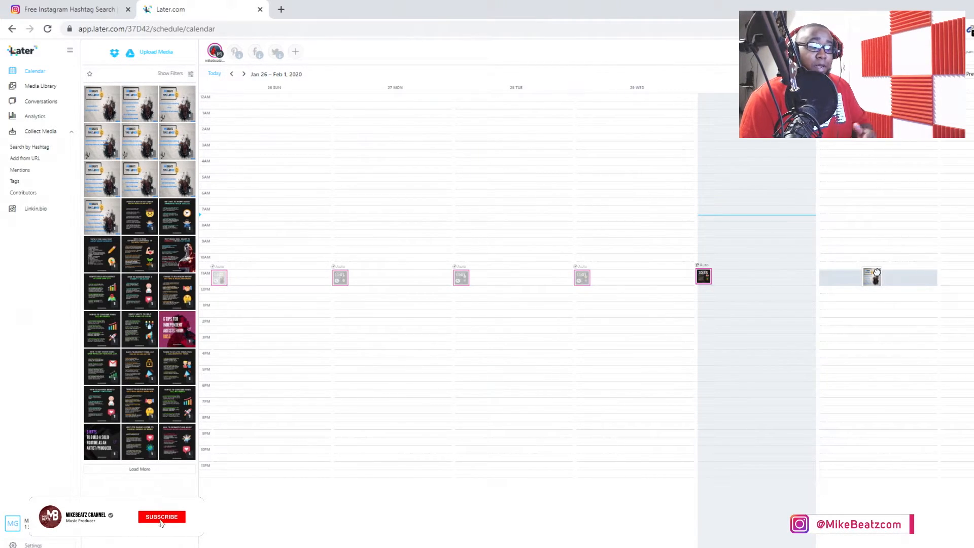
left_click(161, 516)
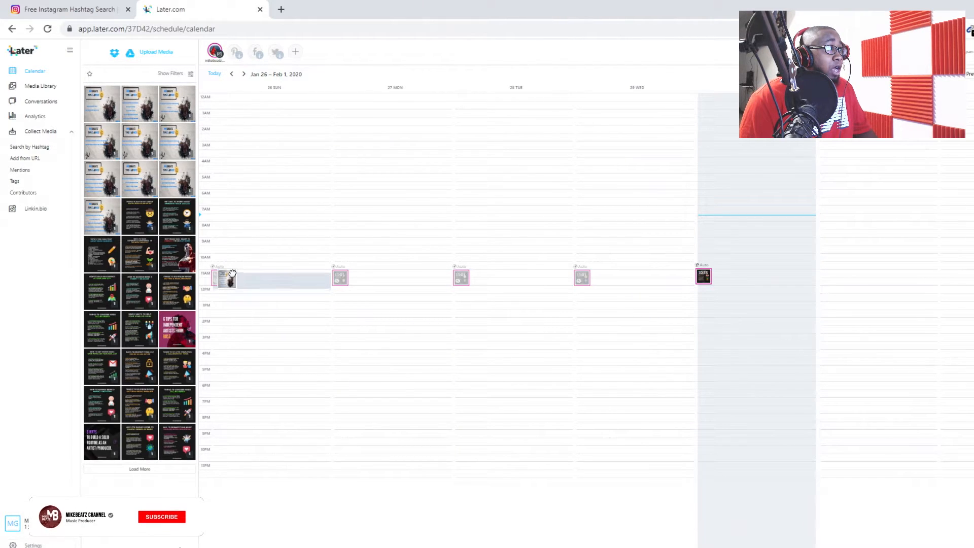
left_click(161, 516)
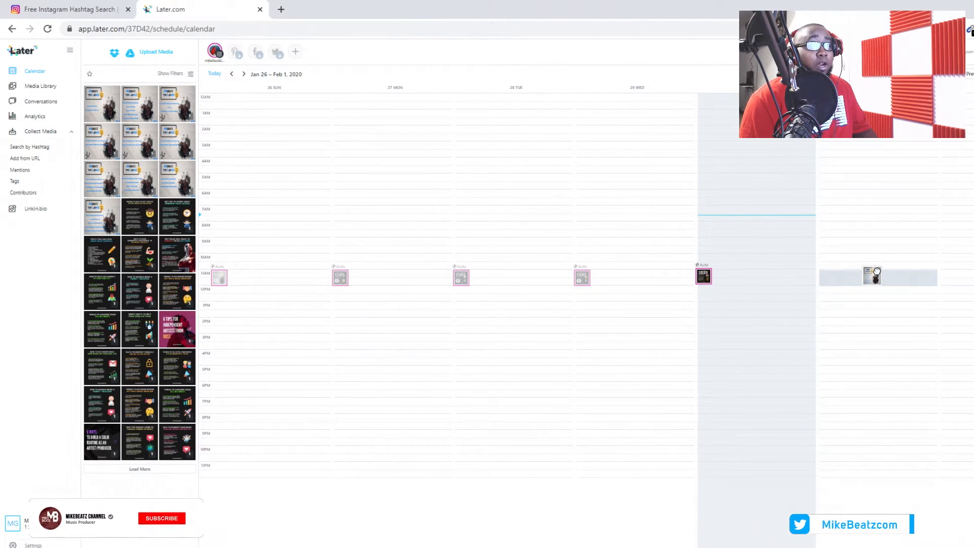
left_click(161, 518)
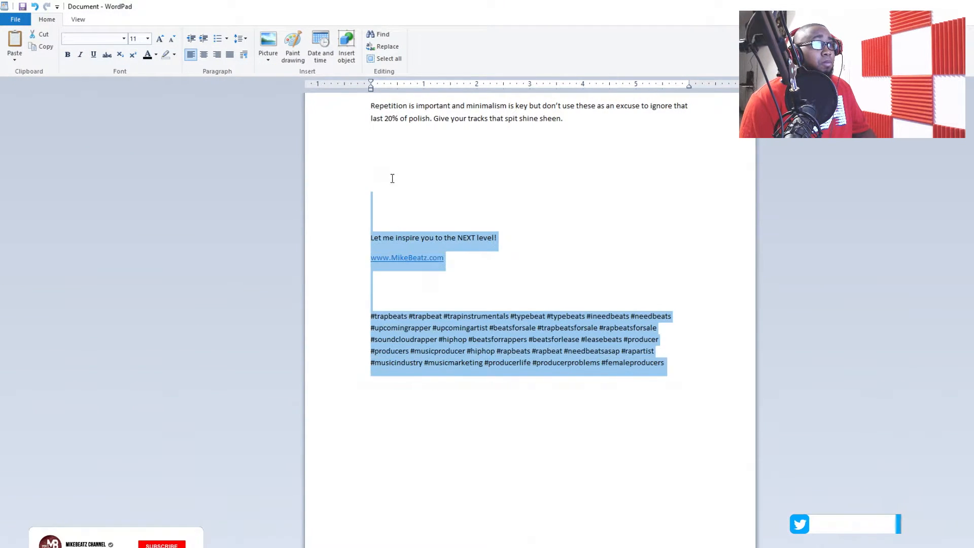
right_click(391, 179)
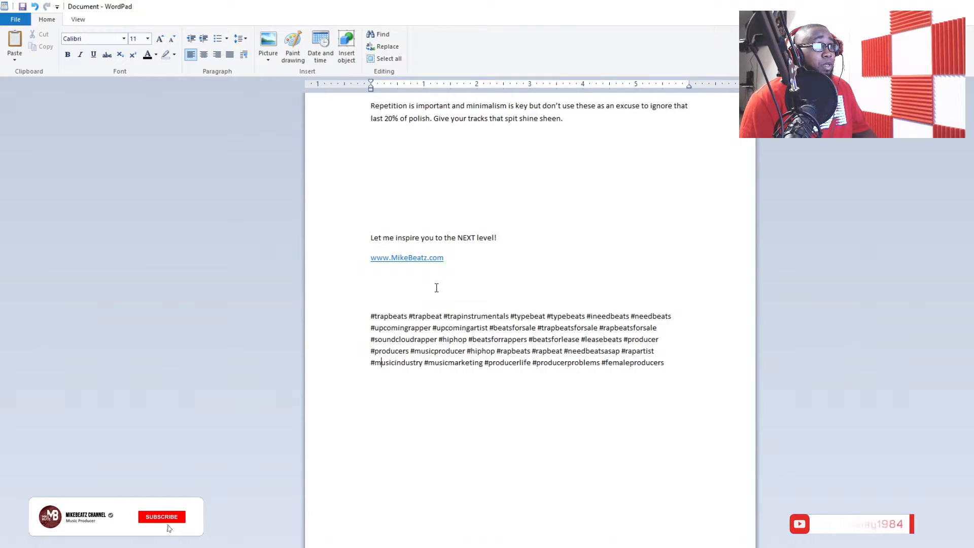
left_click(161, 517)
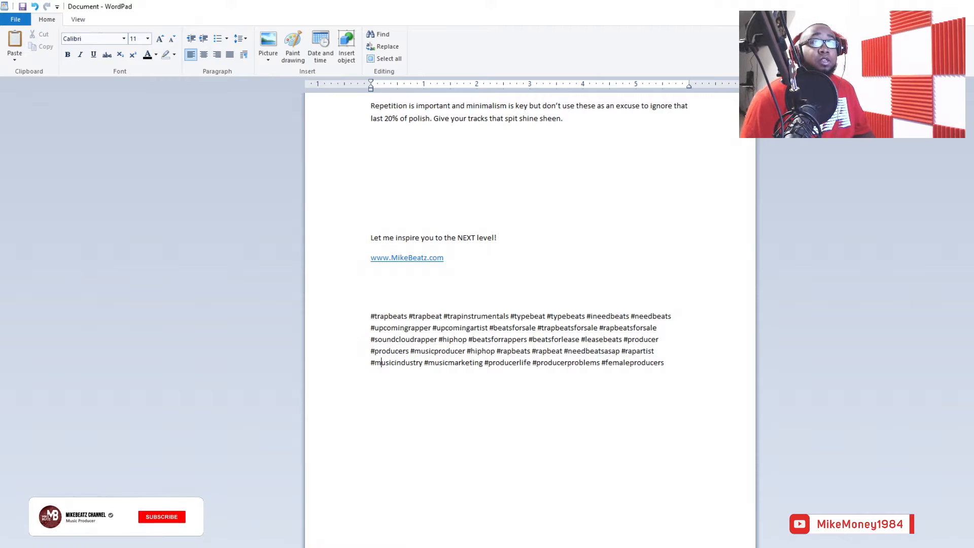
left_click(162, 516)
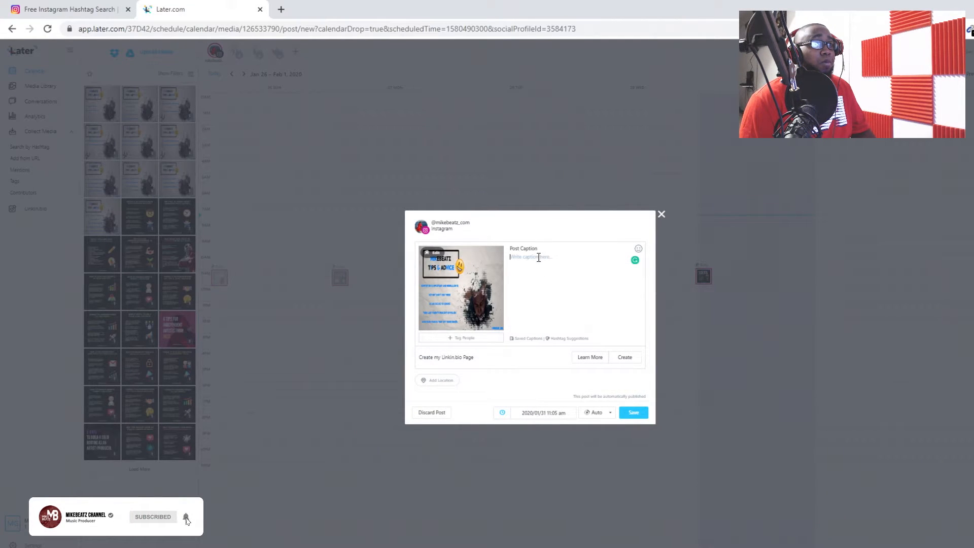
Paste the caption, link and hashtag block into the Instagram post caption.
right_click(534, 256)
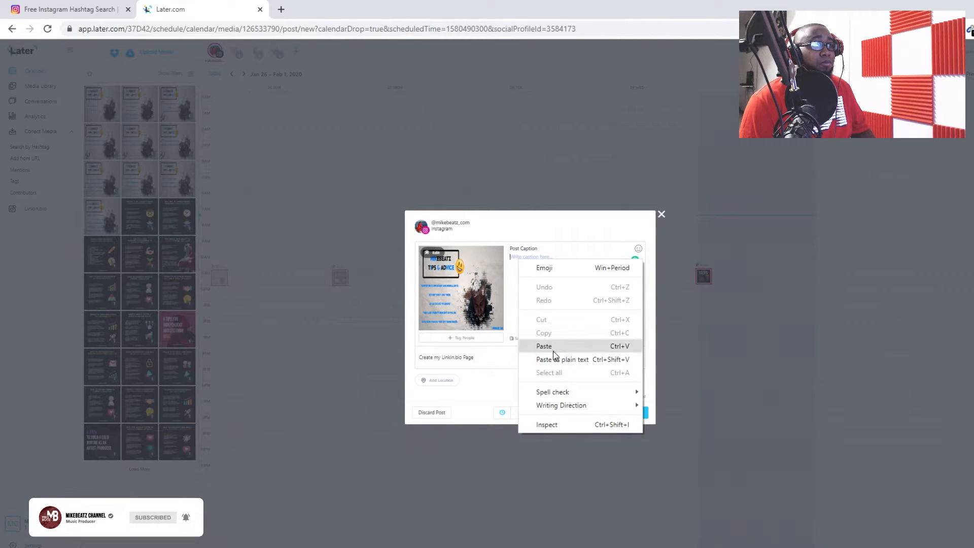
left_click(543, 346)
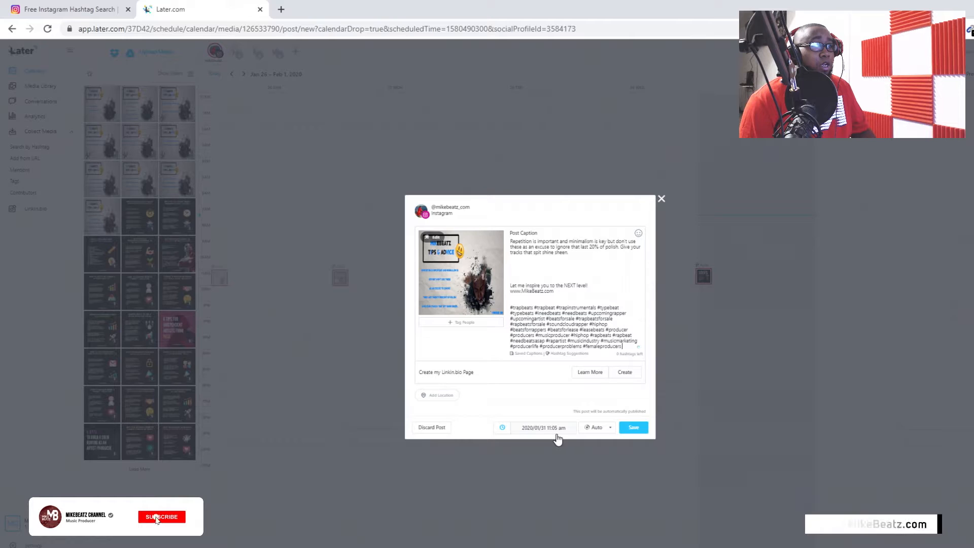
left_click(161, 516)
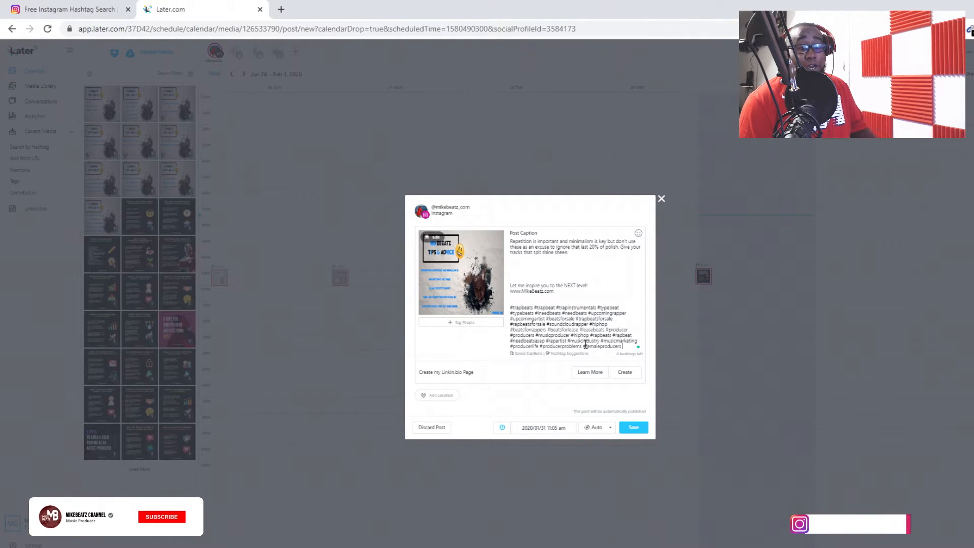
left_click(161, 516)
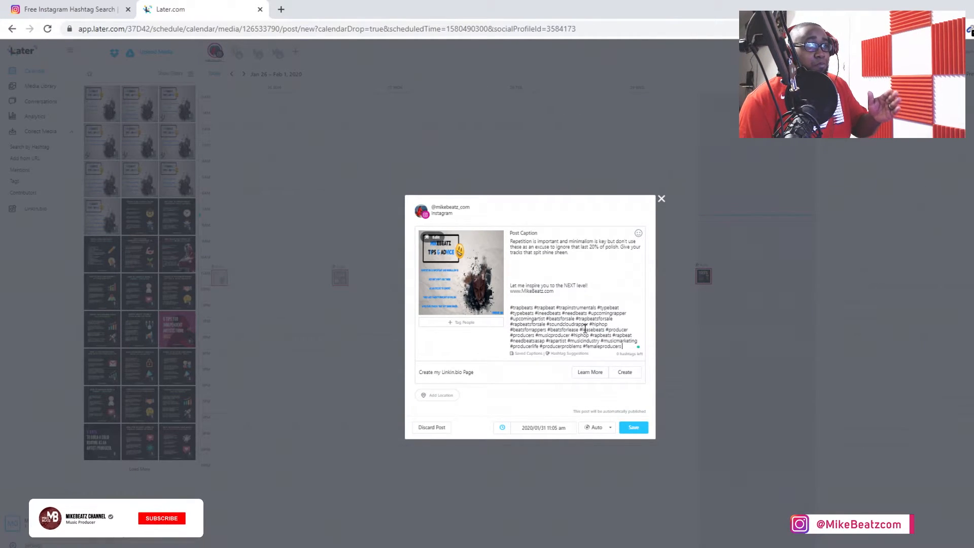
left_click(162, 519)
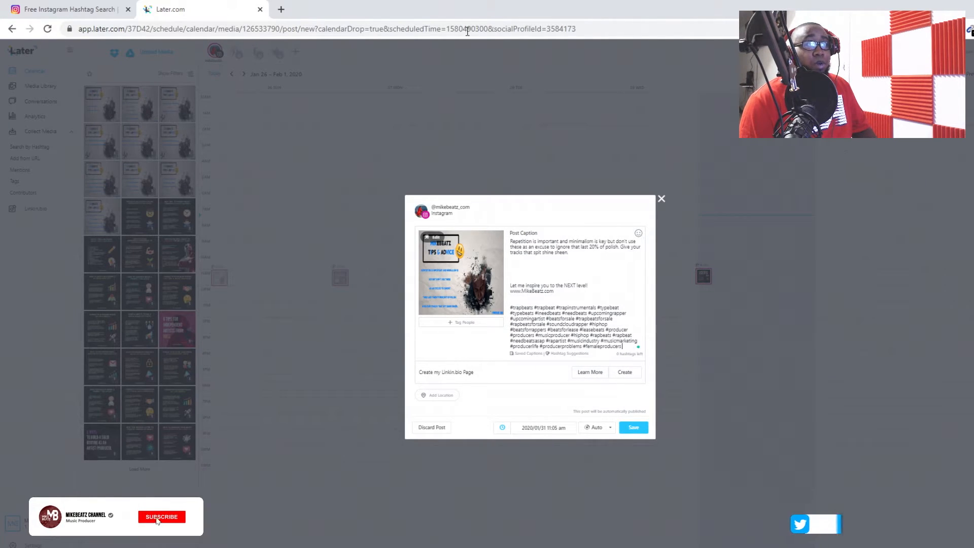
Keep the post at 2020/01/31 11:05 am with Auto publishing selected.
left_click(162, 517)
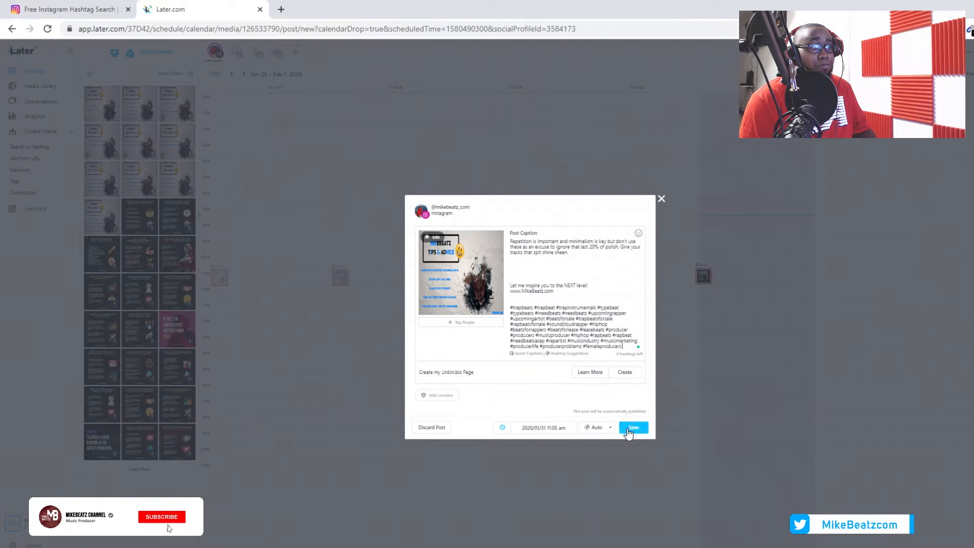
left_click(162, 516)
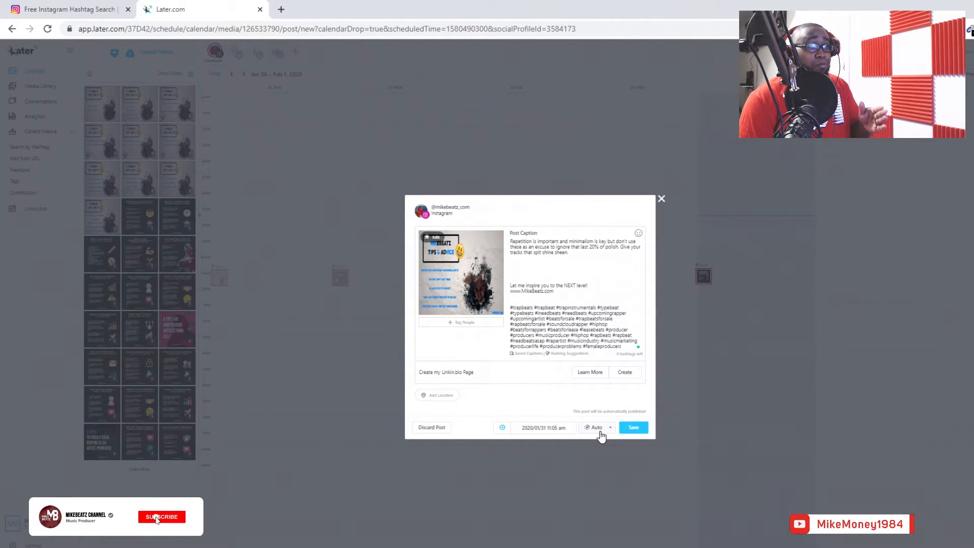
left_click(162, 516)
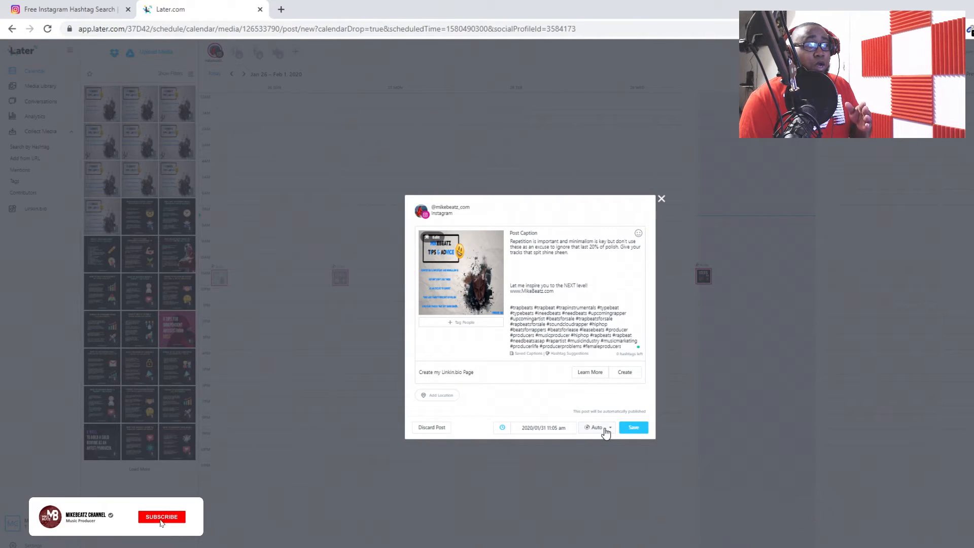
left_click(161, 516)
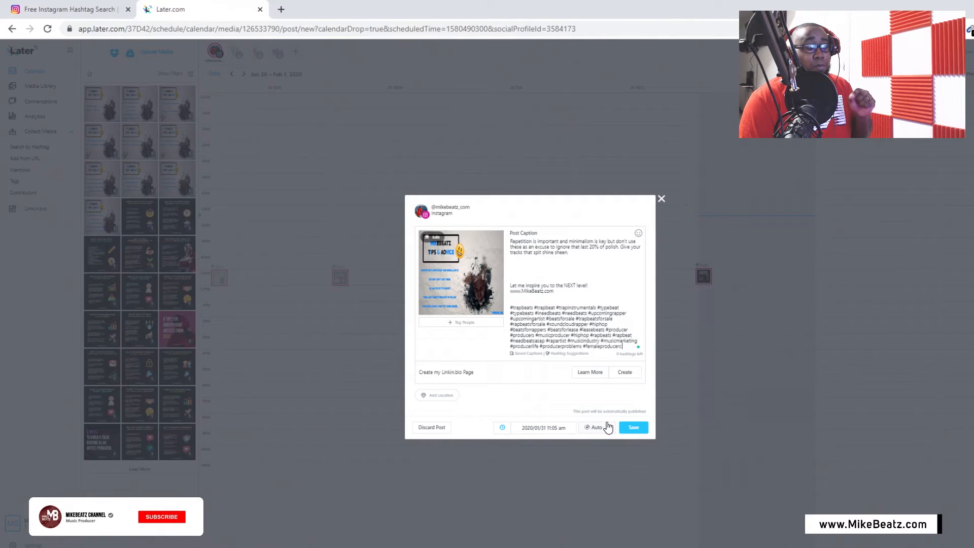
left_click(162, 517)
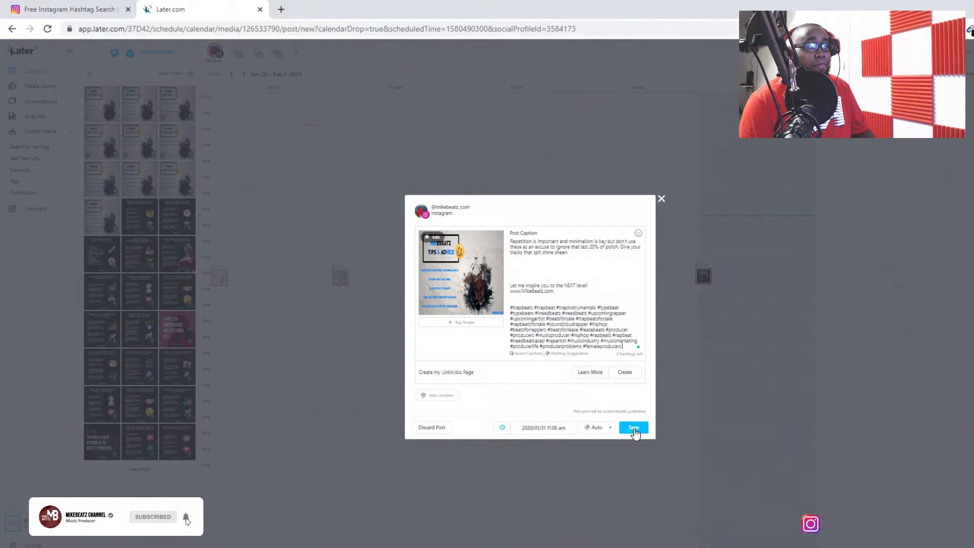
Save the post so it sits in the Jan 31, 11 AM slot on the week calendar.
left_click(633, 427)
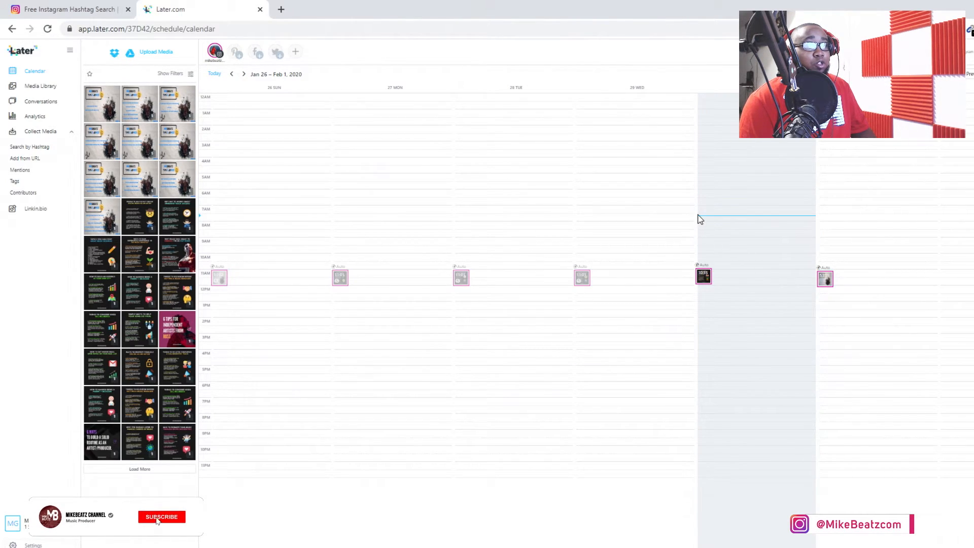
left_click(161, 516)
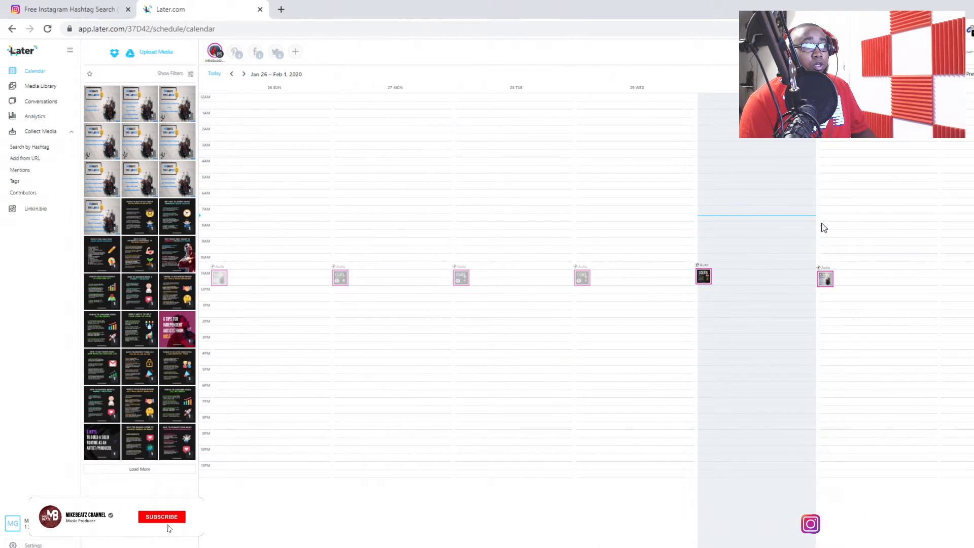
left_click(161, 517)
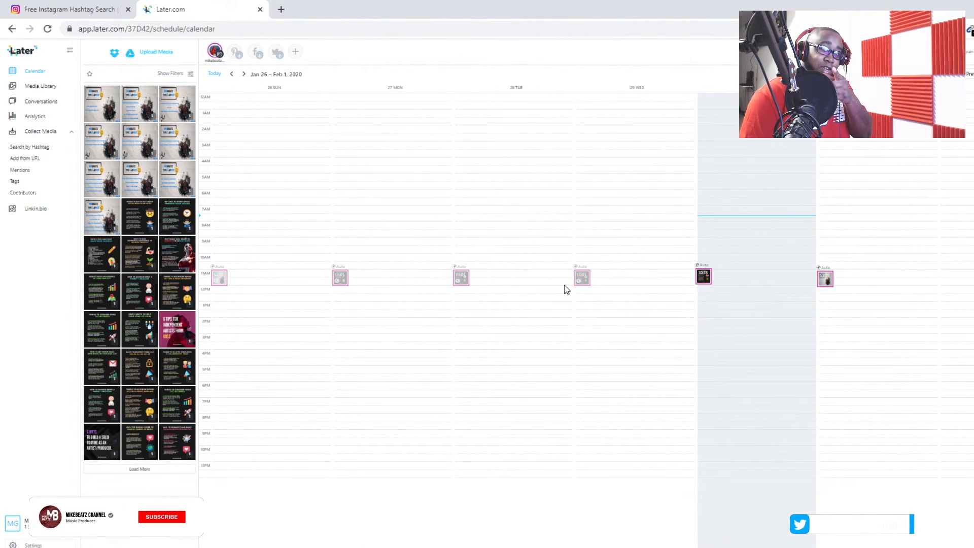
left_click(162, 516)
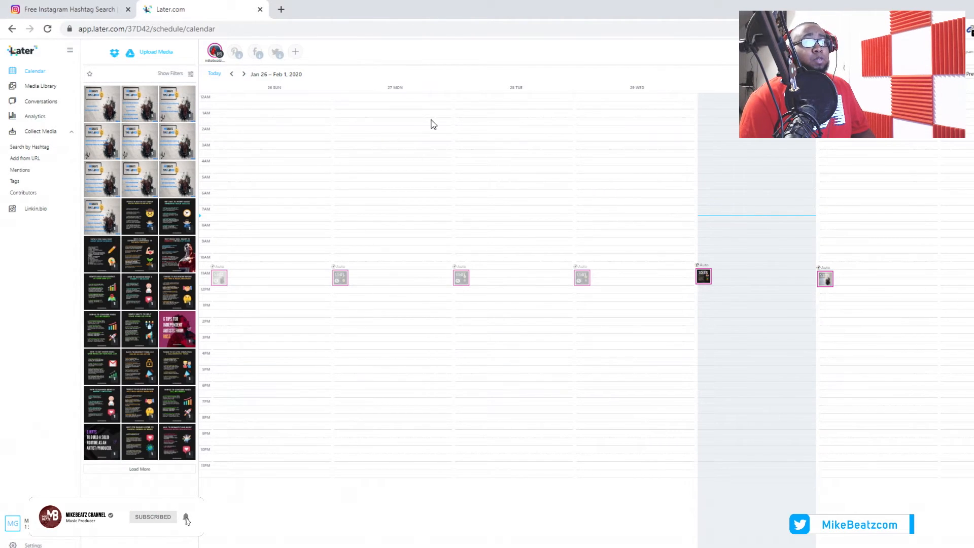
mouse_move(68, 10)
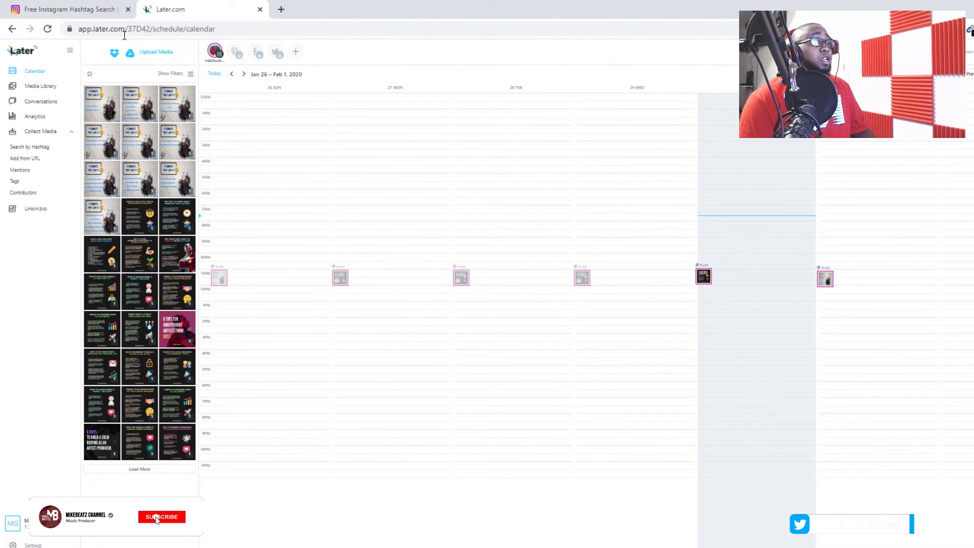
left_click(161, 516)
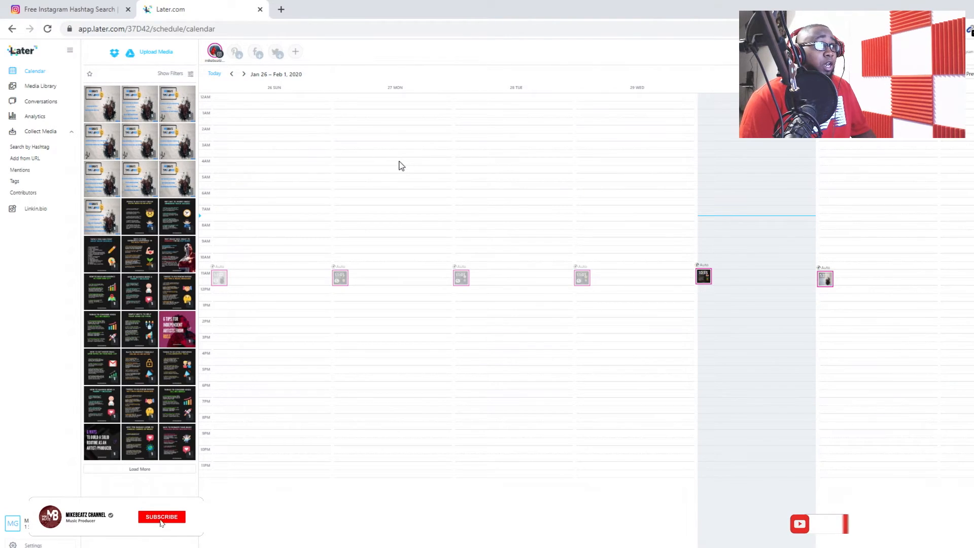
left_click(161, 516)
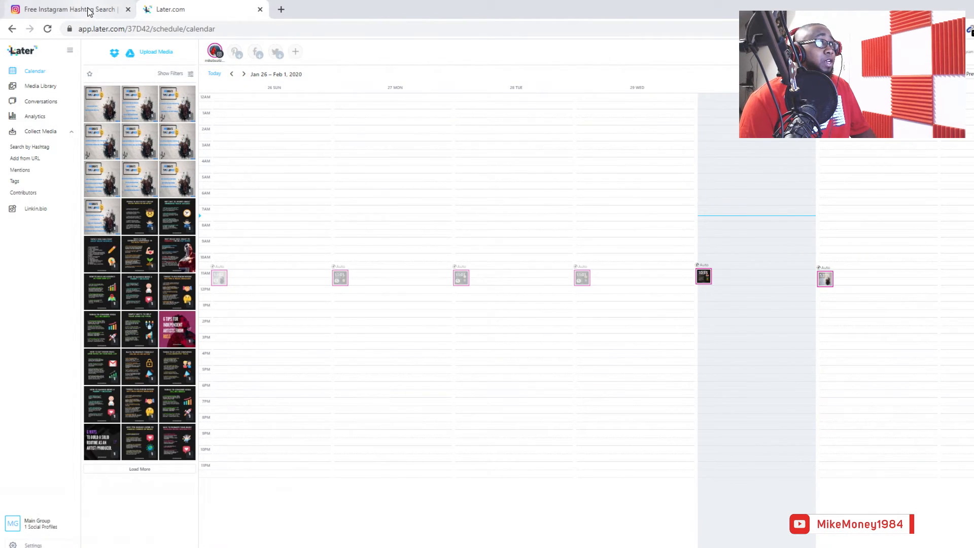
Return from the #musicadvice results to the Instagram Hashtag Search home page via the DuckDuckGo results.
left_click(62, 10)
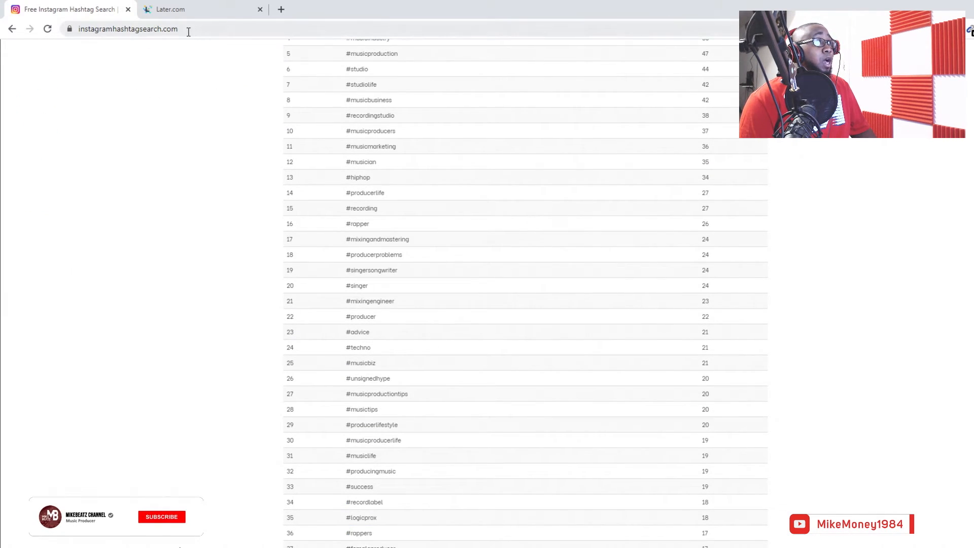
left_click(162, 516)
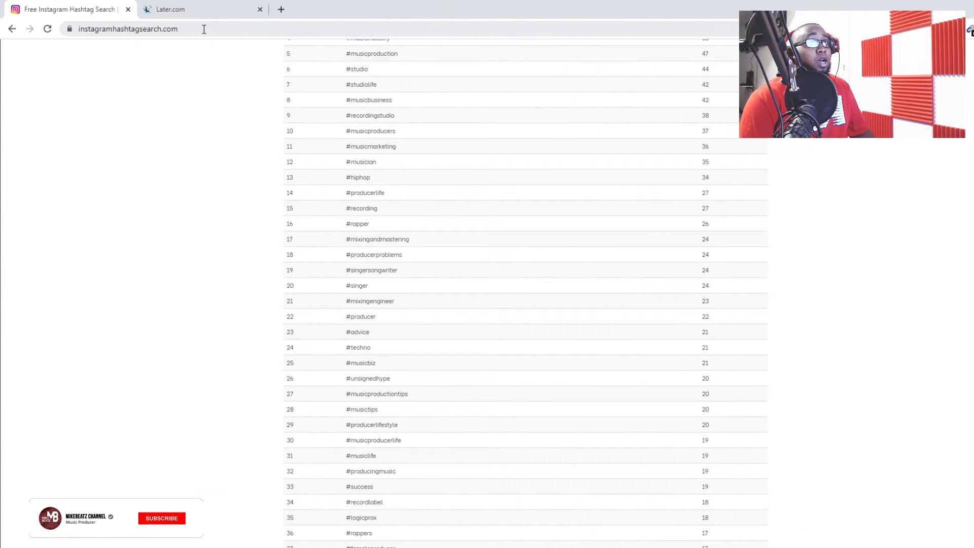
left_click(161, 517)
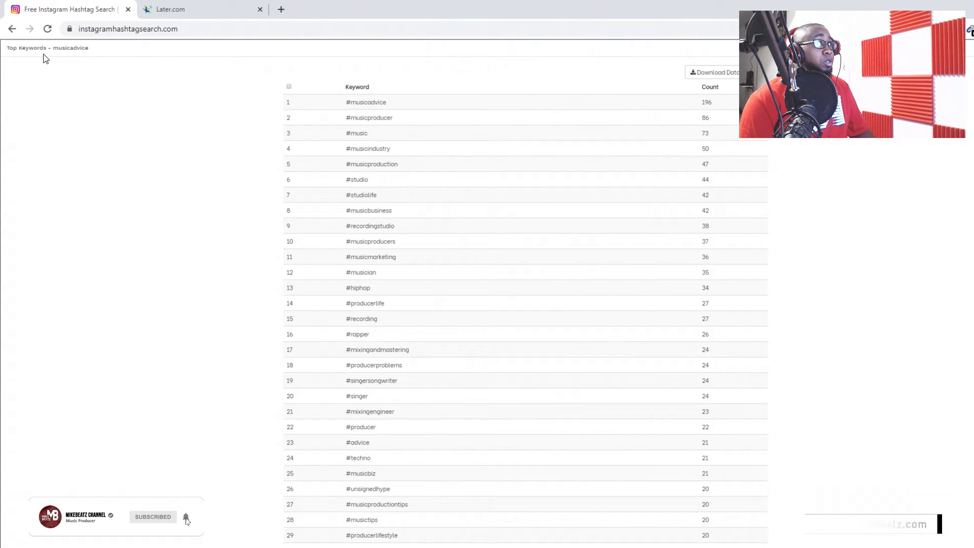
left_click(12, 28)
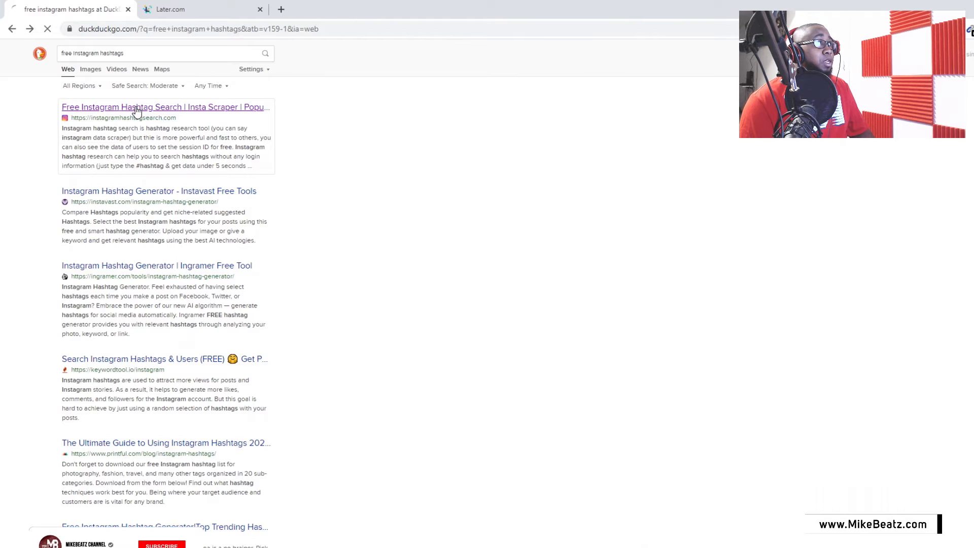
left_click(165, 107)
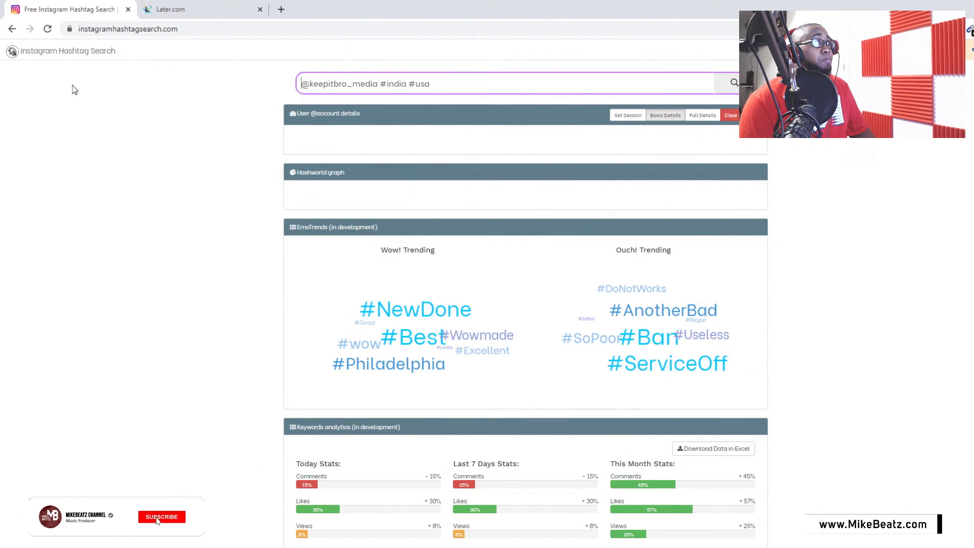
Search #hiphop and list its top related keywords, led by #hiphop, #music and #rap.
left_click(161, 516)
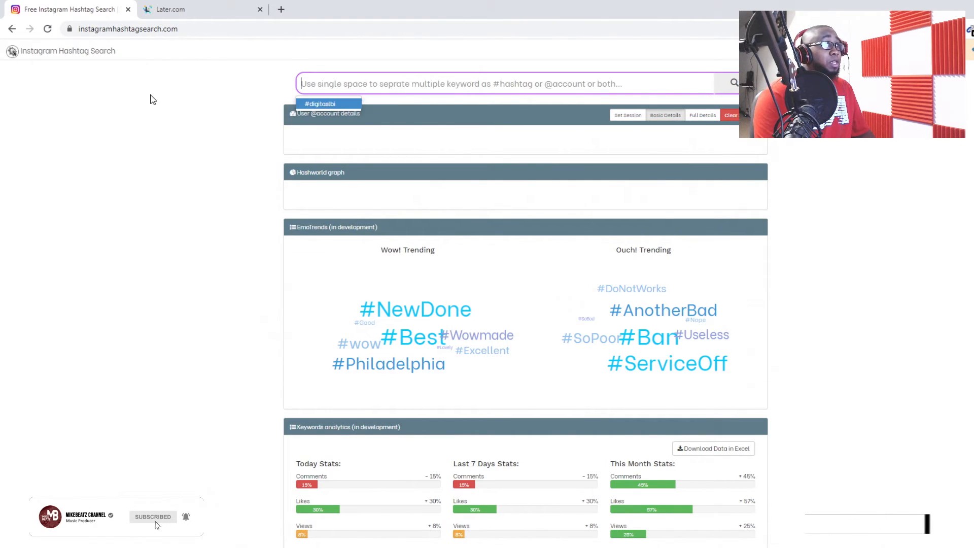
type("#")
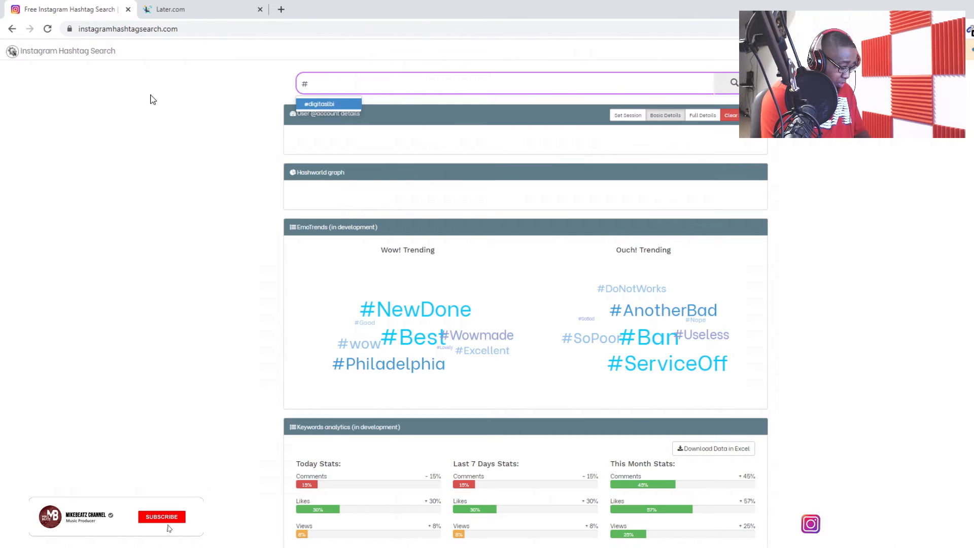
type("hiphop")
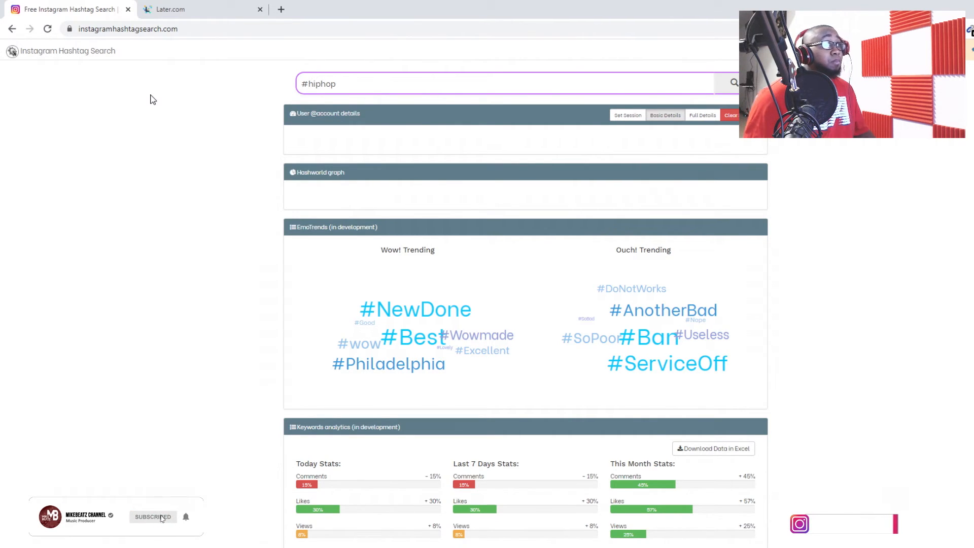
left_click(734, 87)
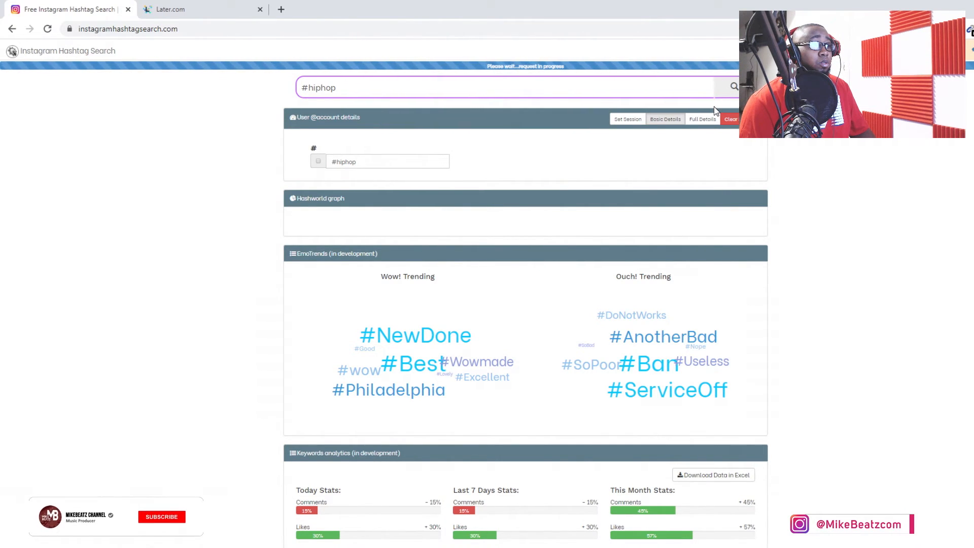
left_click(162, 516)
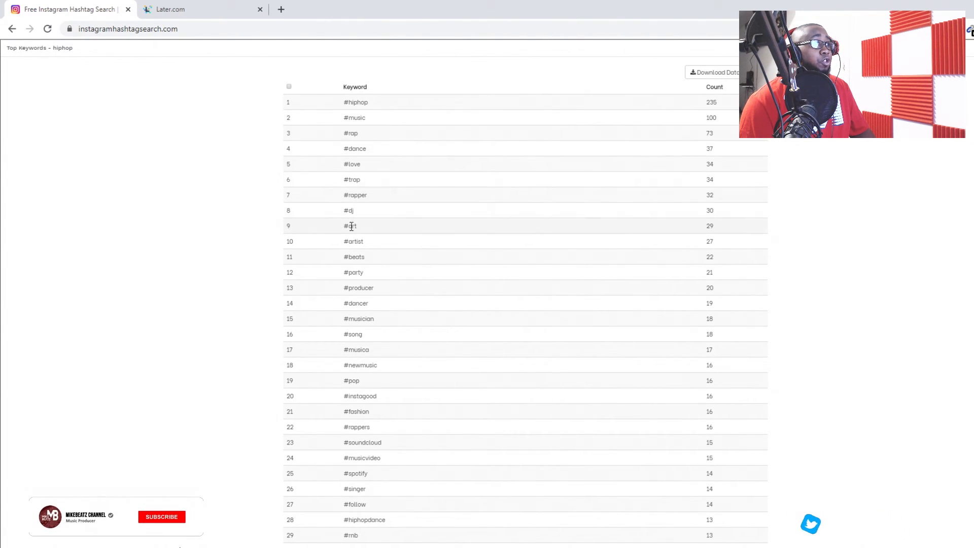
Go back from the hiphop keyword table to the search home page with trending hashtag clouds.
left_click(161, 516)
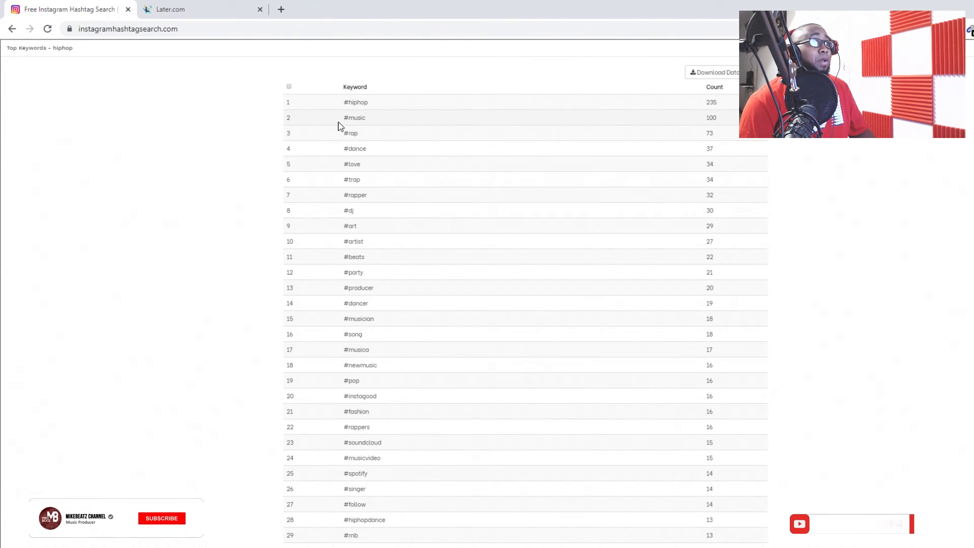
left_click(161, 518)
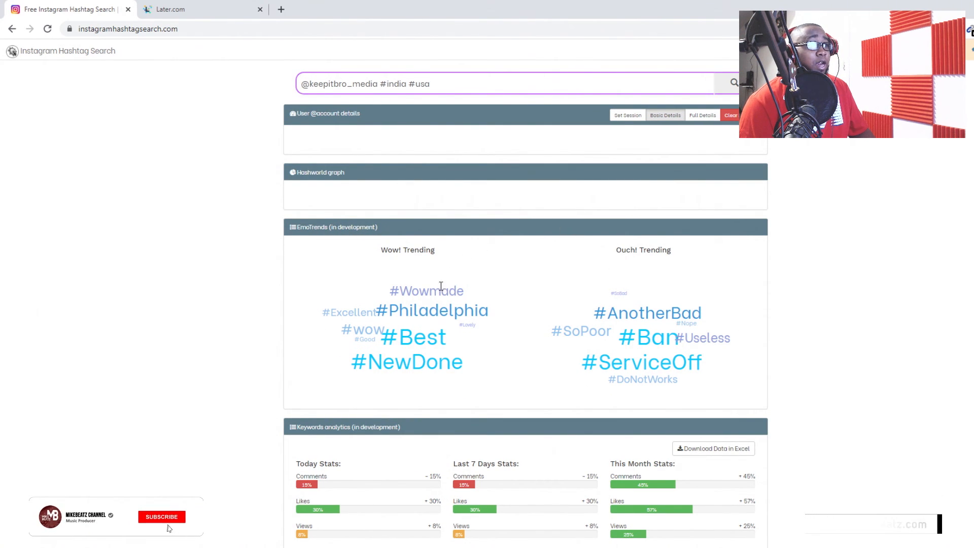
left_click(162, 516)
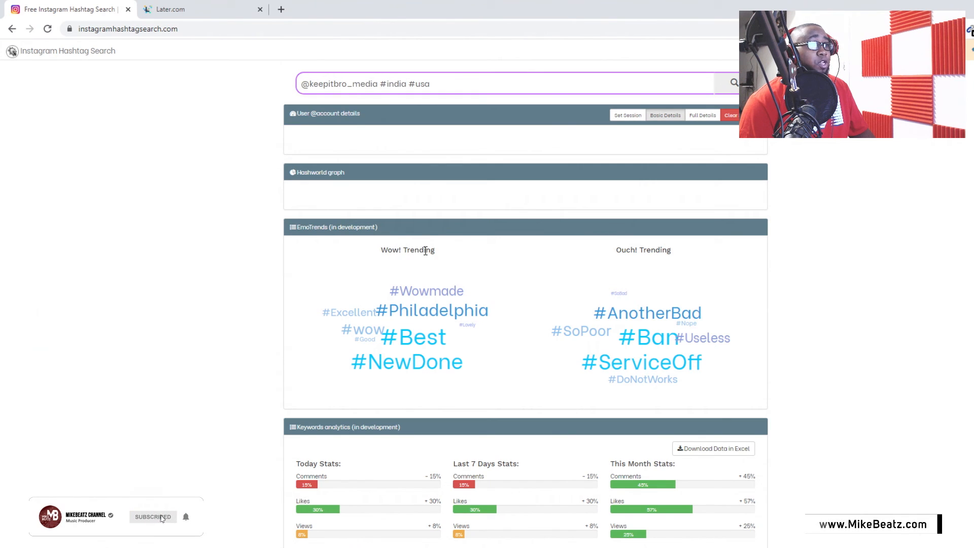
mouse_move(181, 522)
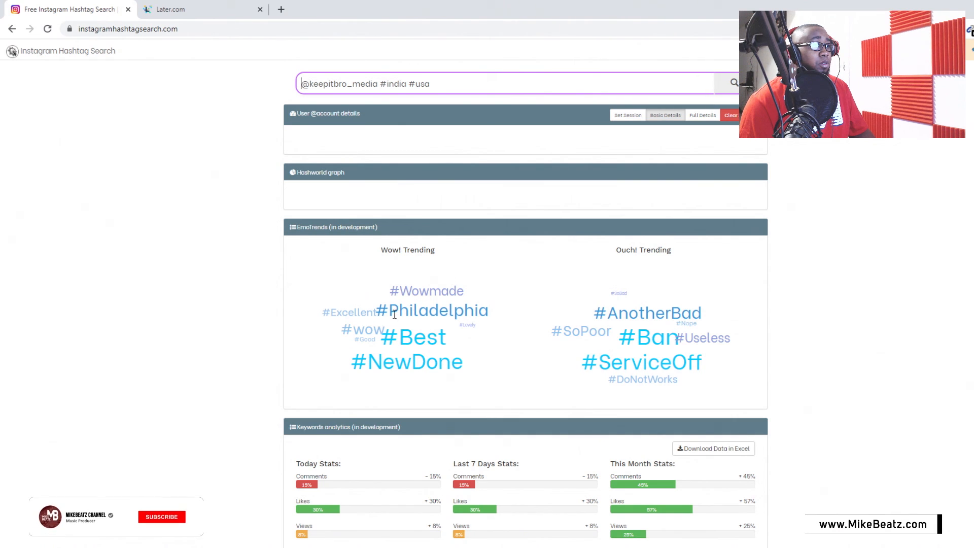
left_click(162, 516)
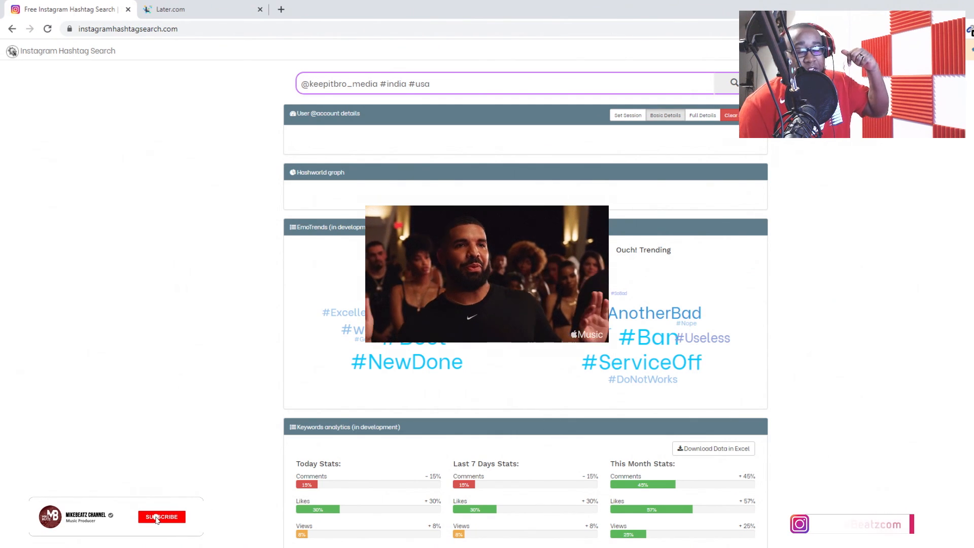
left_click(161, 516)
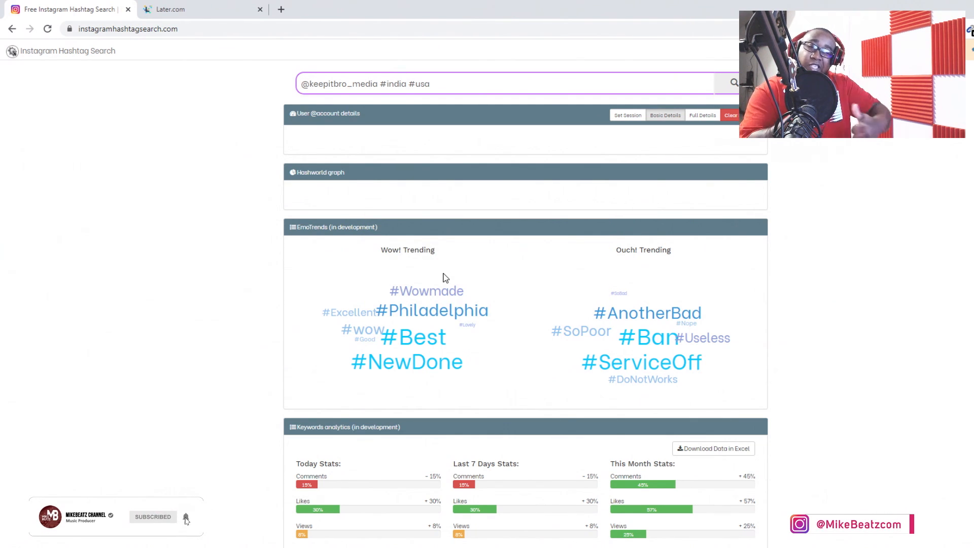